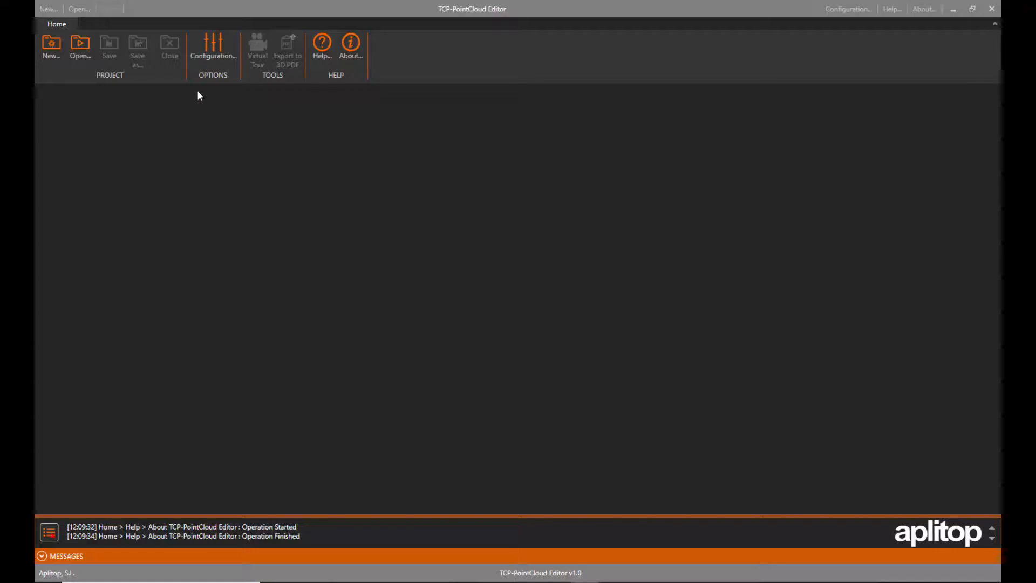
Create a new project named with 'L' and save it in the projects folder.
{"action": "left_click", "coordinate": [51, 46]}
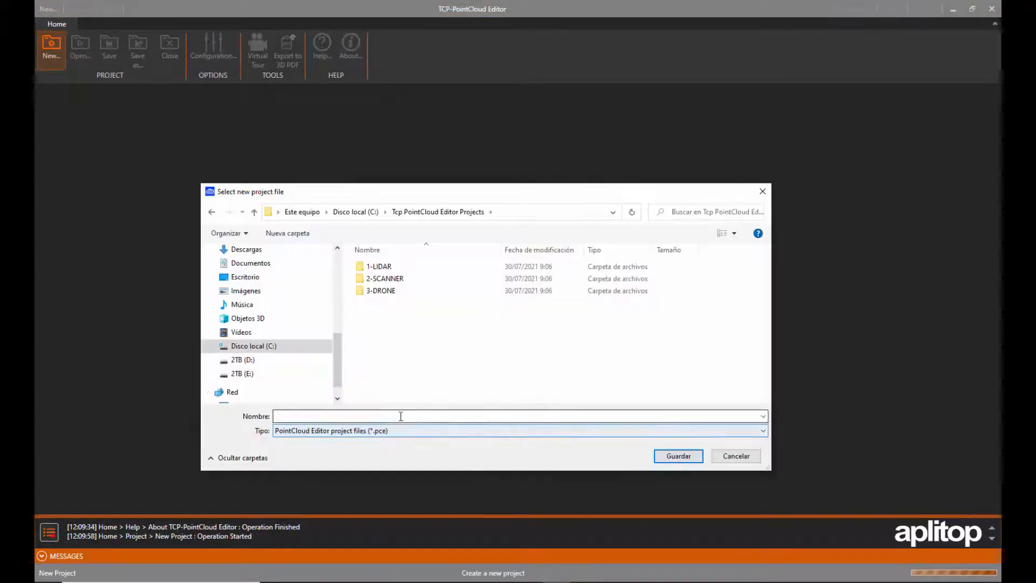
{"action": "type", "text": "L"}
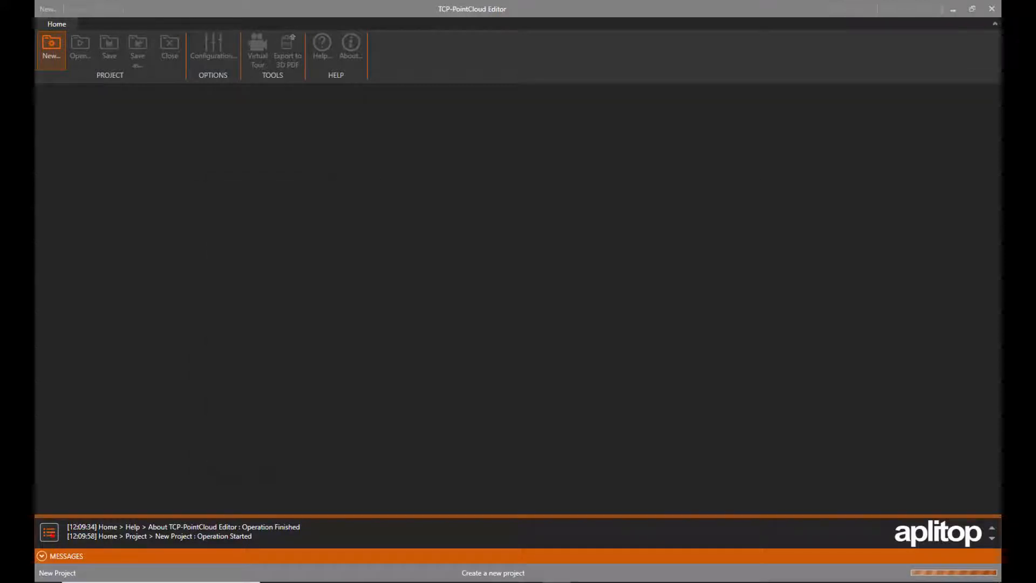
{"action": "left_click", "coordinate": [51, 47]}
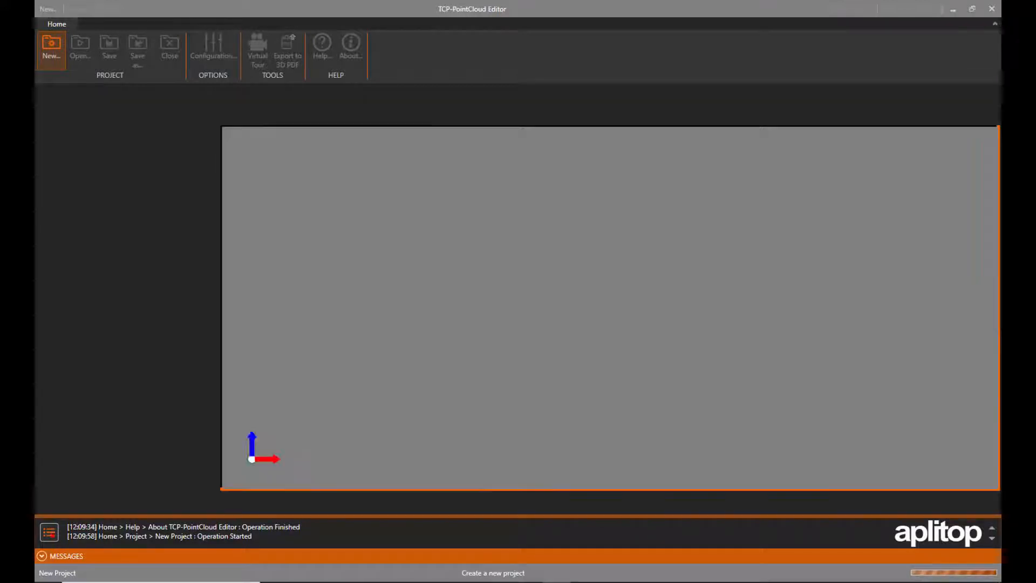
Import the Mount St Helens.las point cloud from the 1-LIDAR folder.
{"action": "left_click", "coordinate": [51, 47]}
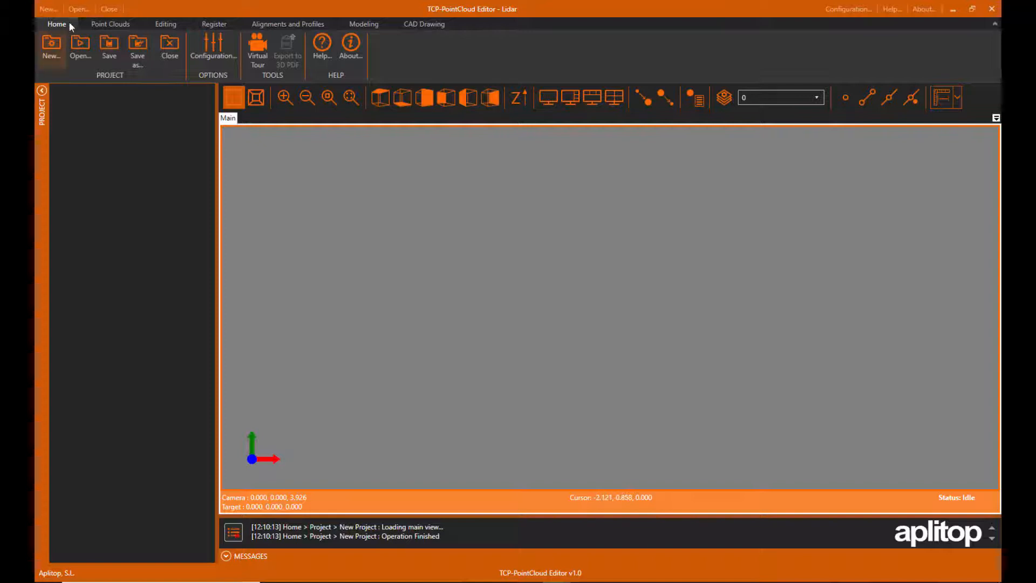
{"action": "left_click", "coordinate": [110, 24]}
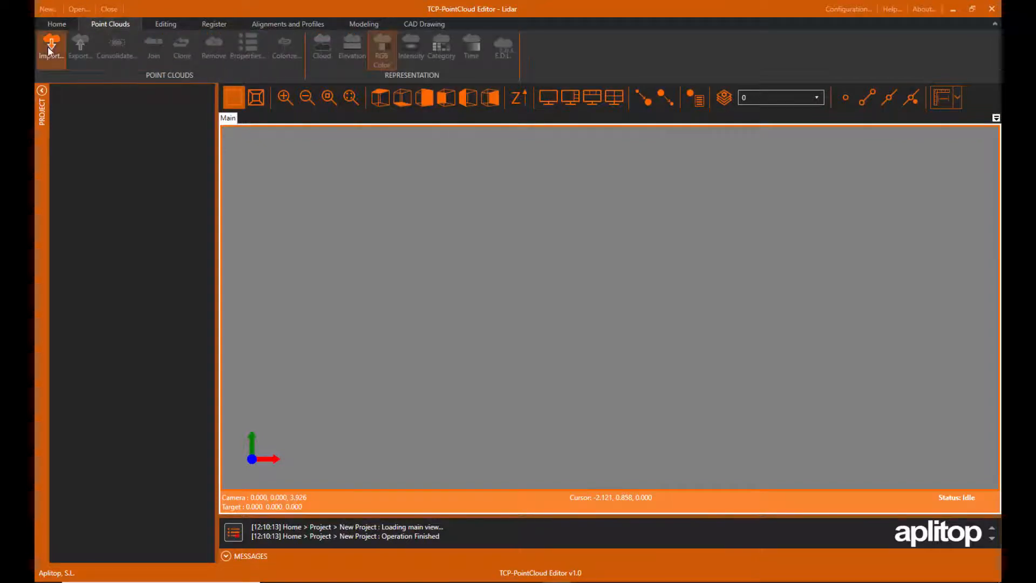
{"action": "left_click", "coordinate": [50, 46]}
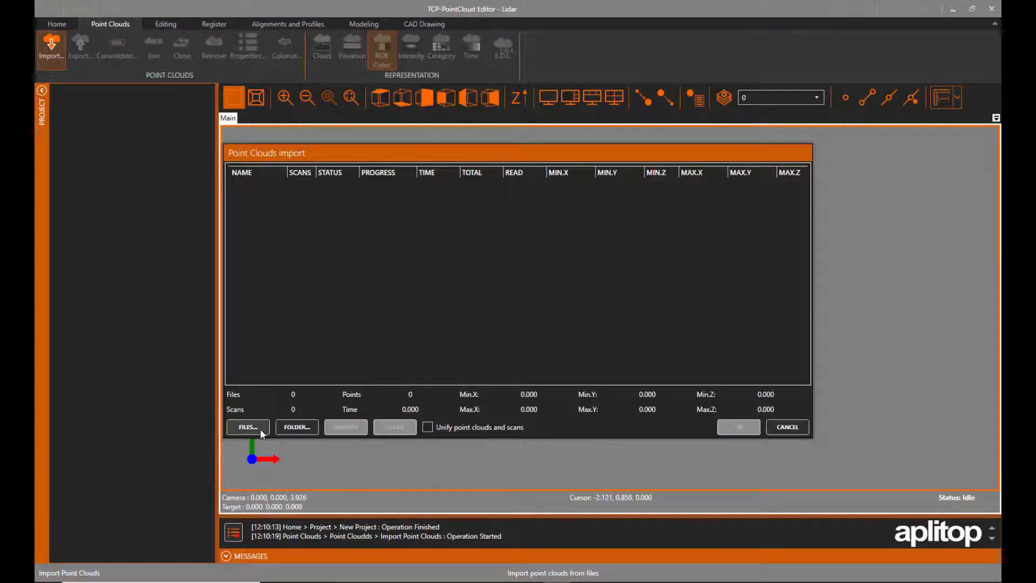
{"action": "left_click", "coordinate": [247, 427]}
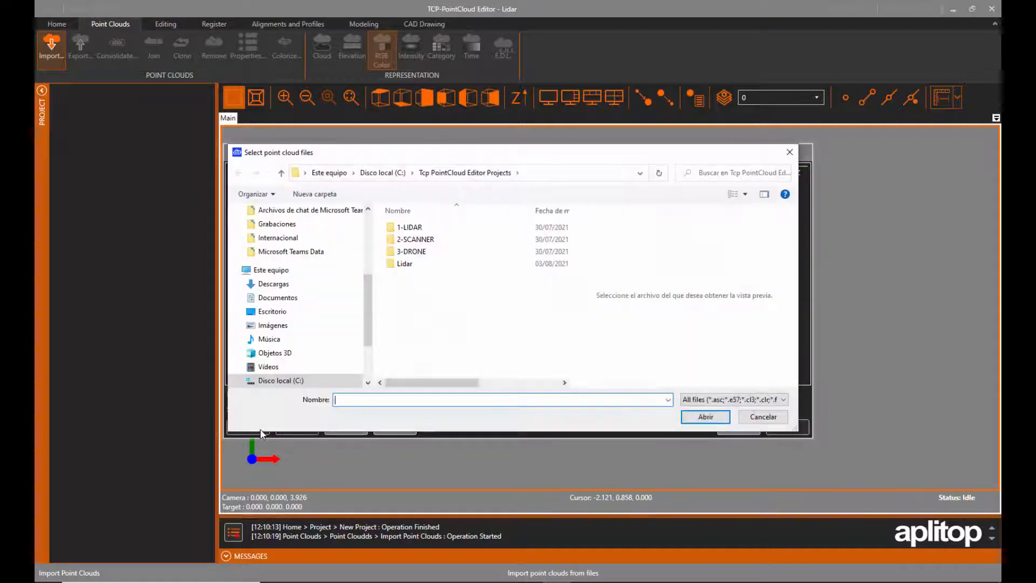
{"action": "double_click", "coordinate": [408, 226]}
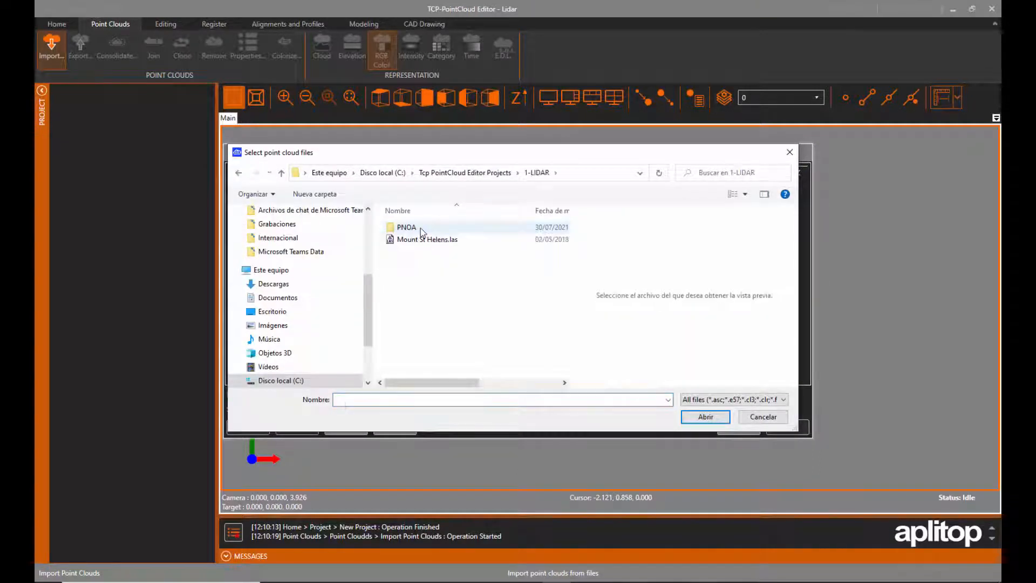
{"action": "mouse_move", "coordinate": [427, 239]}
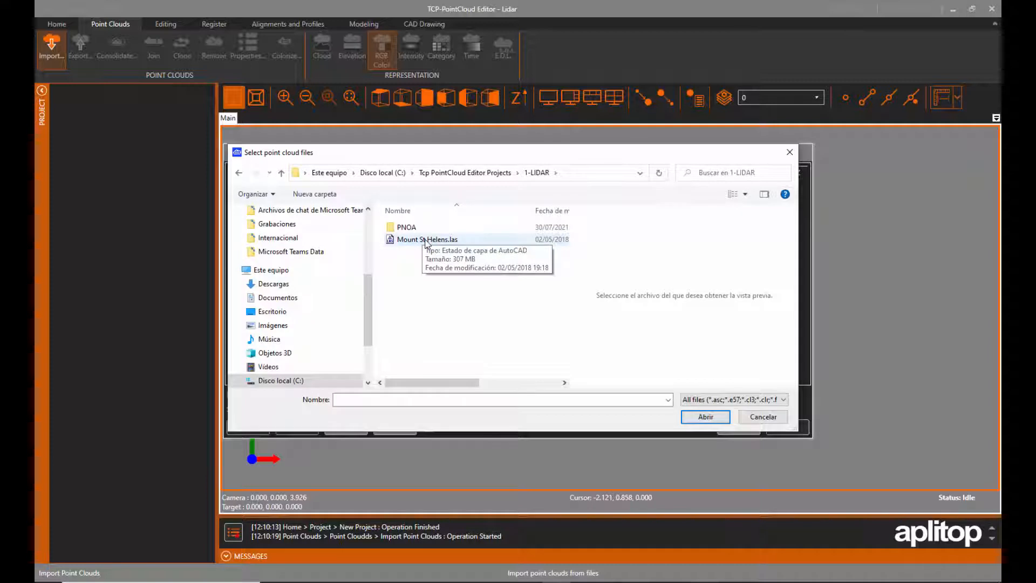
{"action": "left_click", "coordinate": [704, 417]}
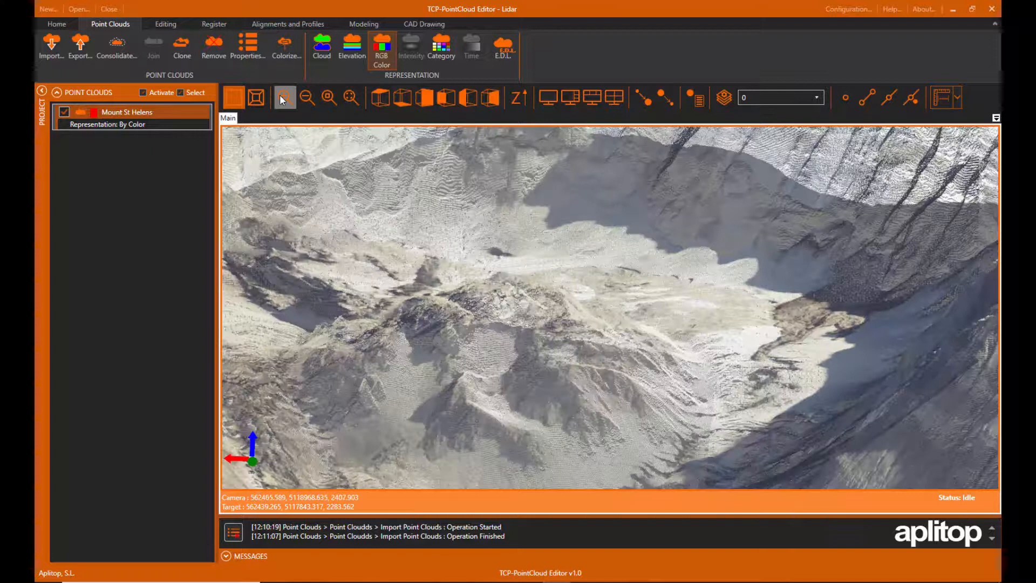
Zoom in and orbit to an oblique 3D perspective of the Mount St Helens crater.
{"action": "left_click", "coordinate": [284, 97]}
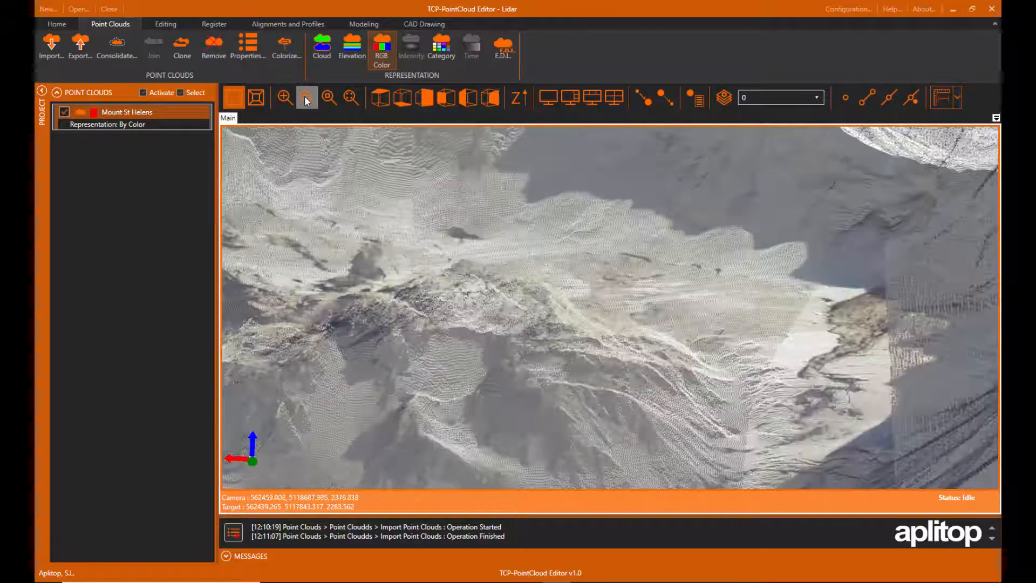
{"action": "left_click", "coordinate": [350, 99]}
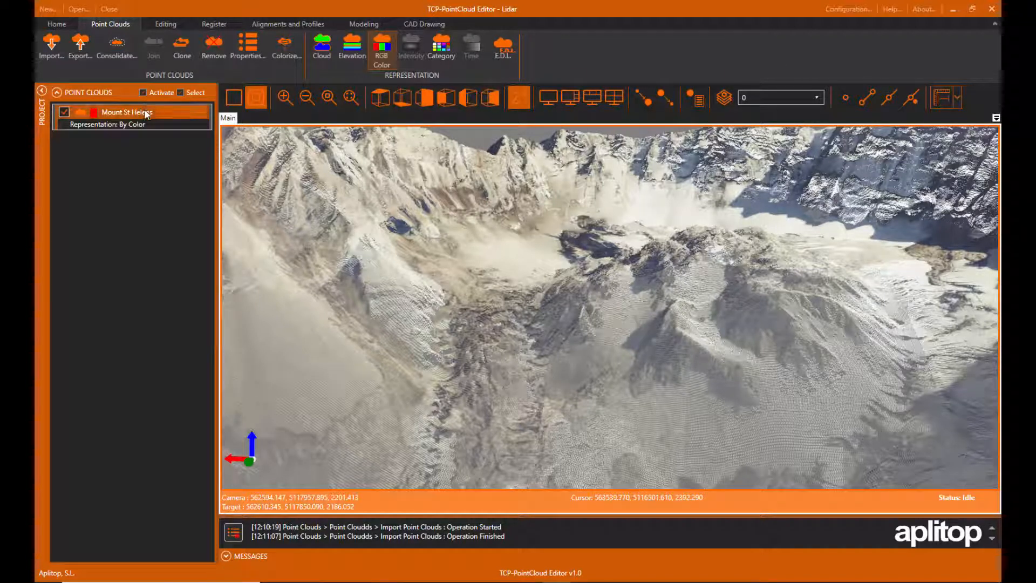
{"action": "right_click", "coordinate": [125, 111]}
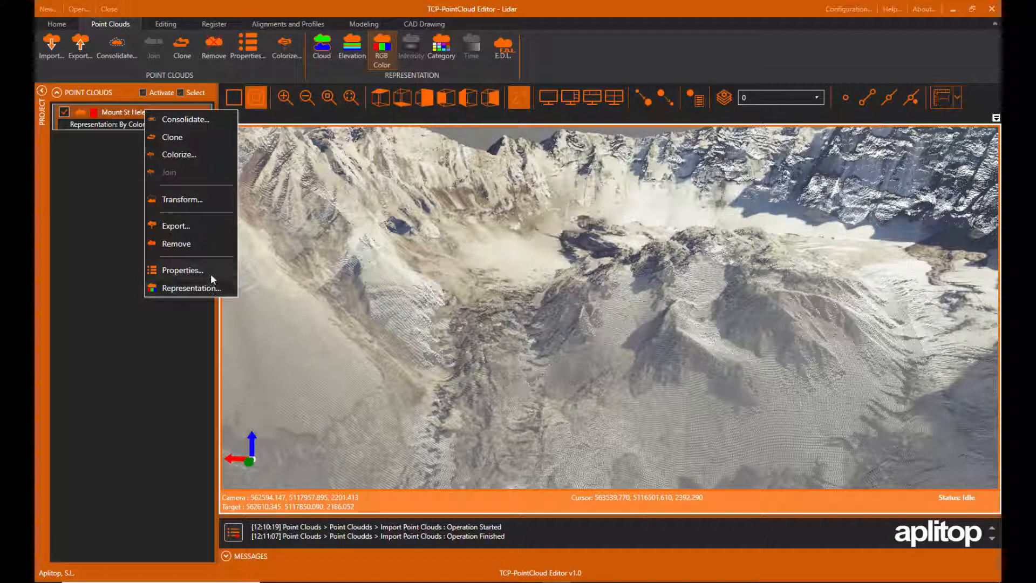
{"action": "left_click", "coordinate": [181, 270]}
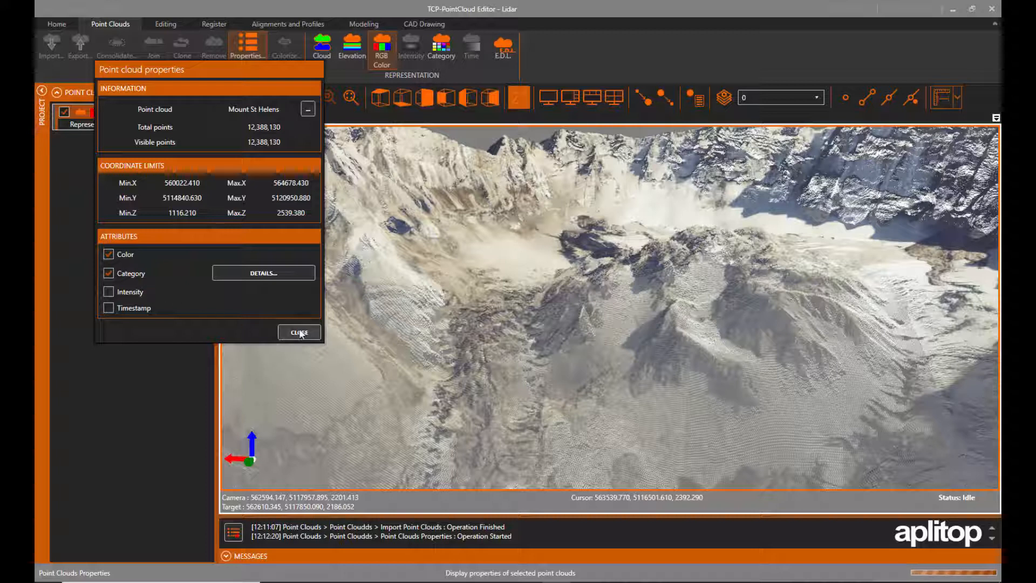
{"action": "left_click", "coordinate": [299, 332]}
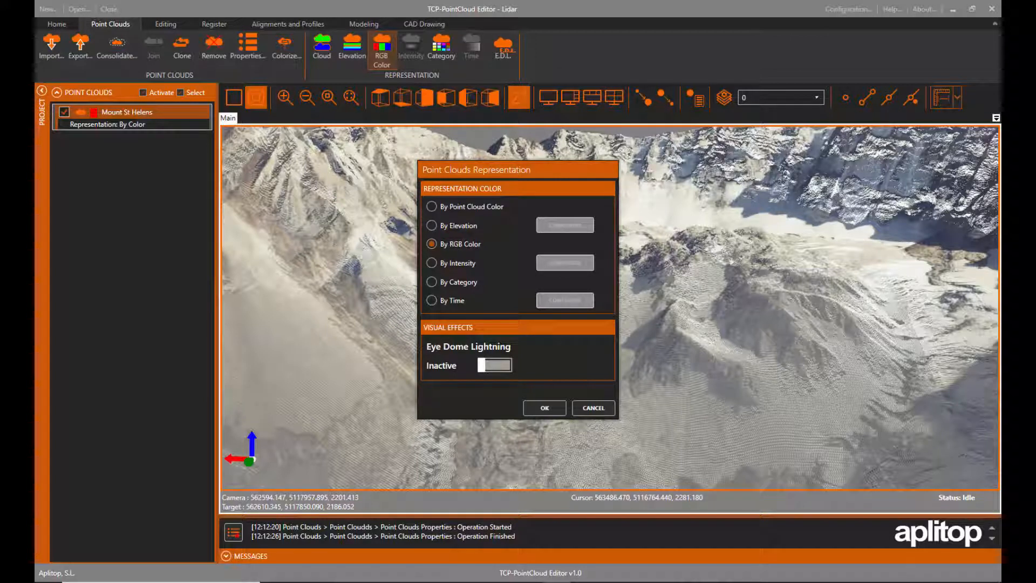
Colour the cloud By Elevation and accept the 20-range palette configuration.
{"action": "left_click", "coordinate": [432, 225]}
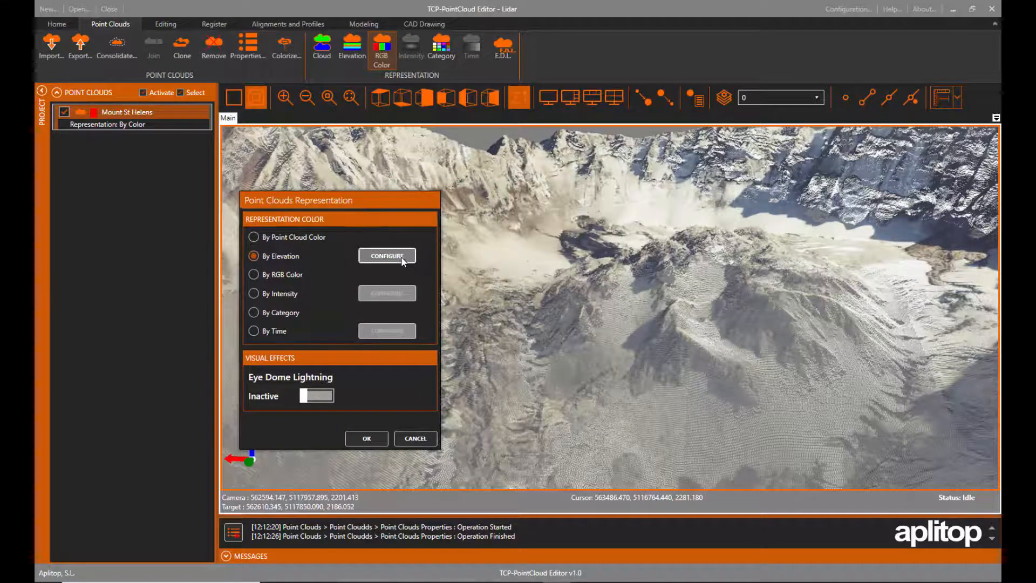
{"action": "left_click", "coordinate": [386, 256]}
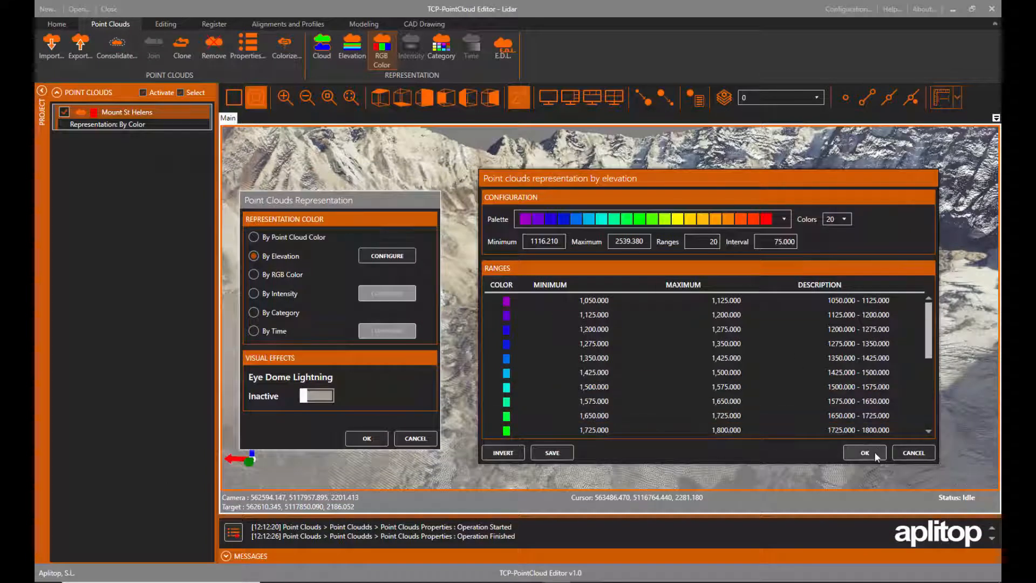
{"action": "left_click", "coordinate": [863, 452]}
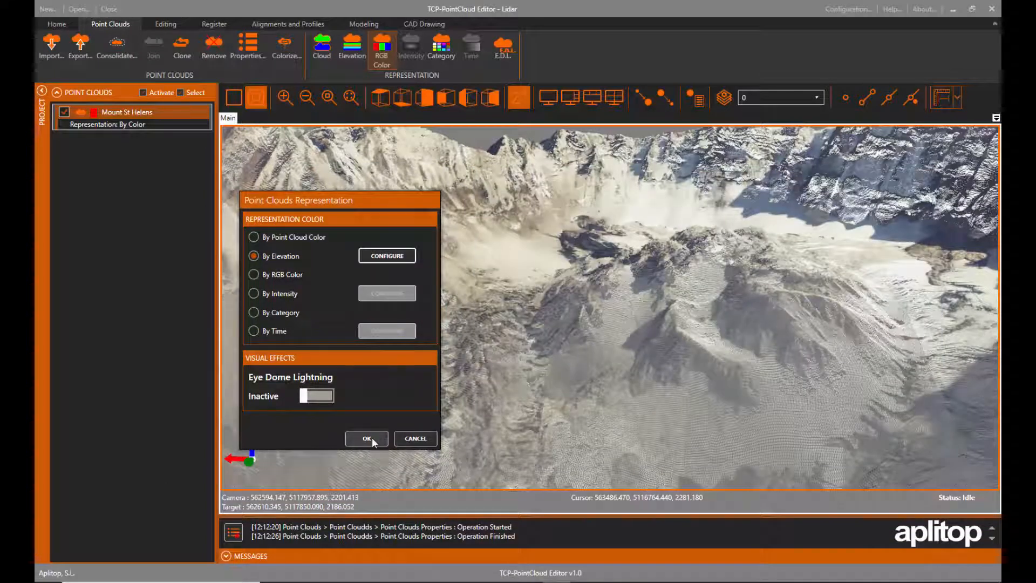